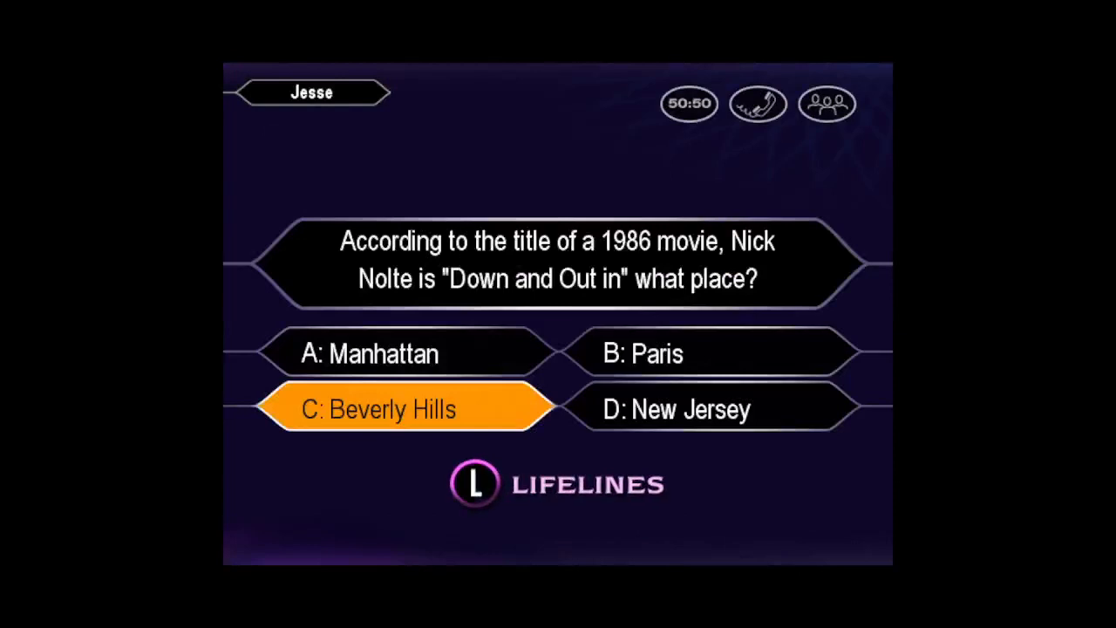
Step: Lock in C: Beverly Hills as the final answer to the Nick Nolte movie question
left_click(393, 408)
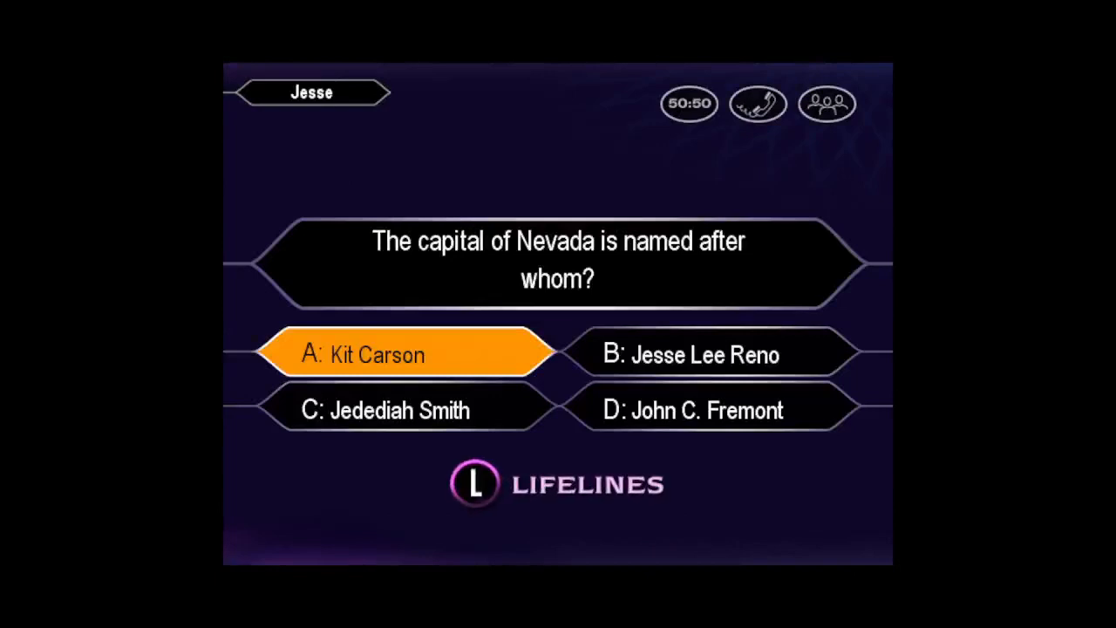
Step: Lock in A: Kit Carson as the final answer for Nevada's capital namesake
left_click(404, 354)
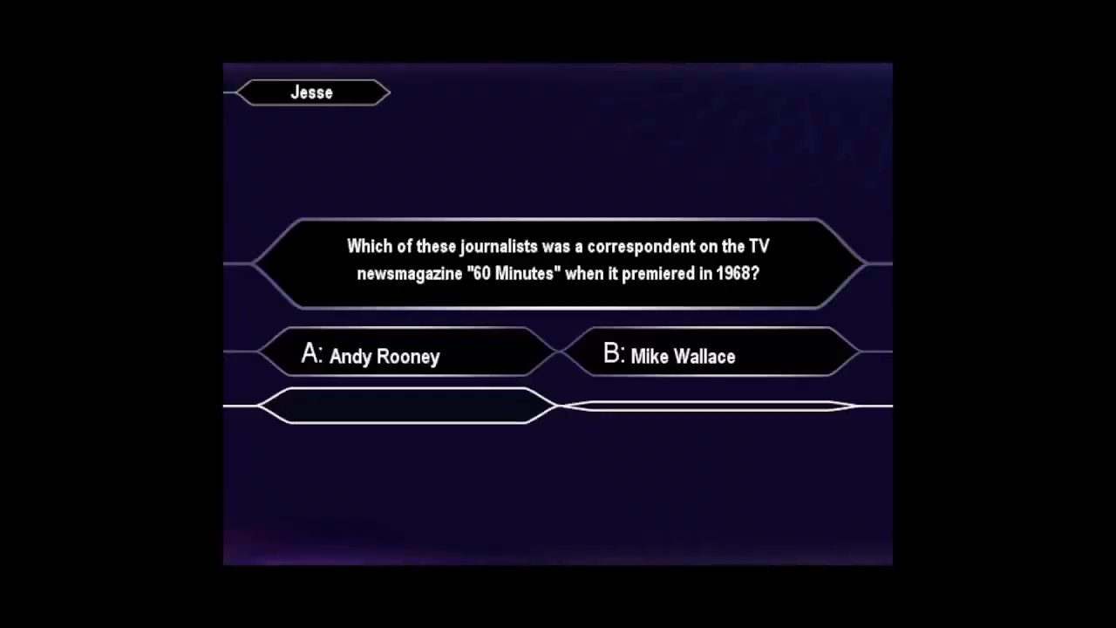
Step: Answer B: Mike Wallace as an original 1968 60 Minutes correspondent
left_click(711, 356)
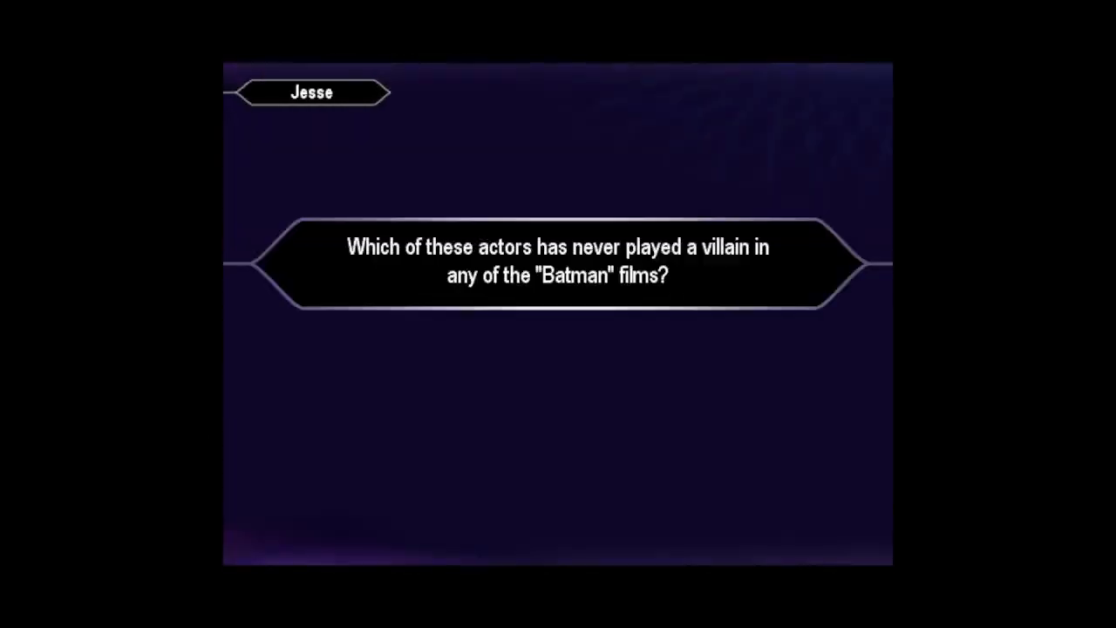
Step: Select the actor who never played a Batman film villain and lock it in
left_click(706, 356)
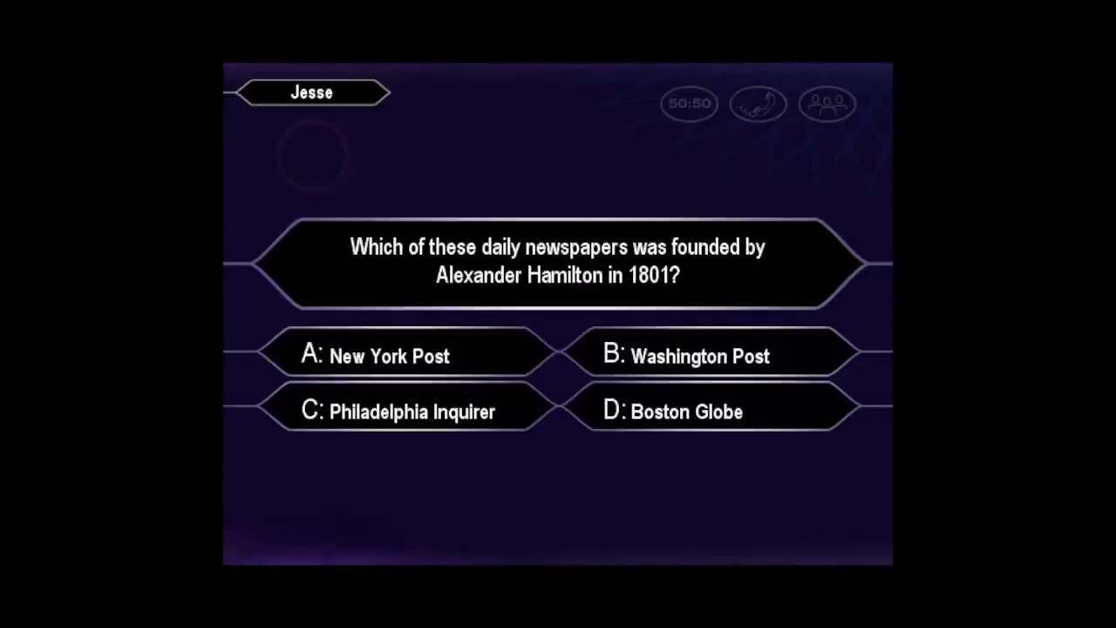
Step: Choose A: New York Post for the Alexander Hamilton newspaper question and confirm it as final
left_click(391, 356)
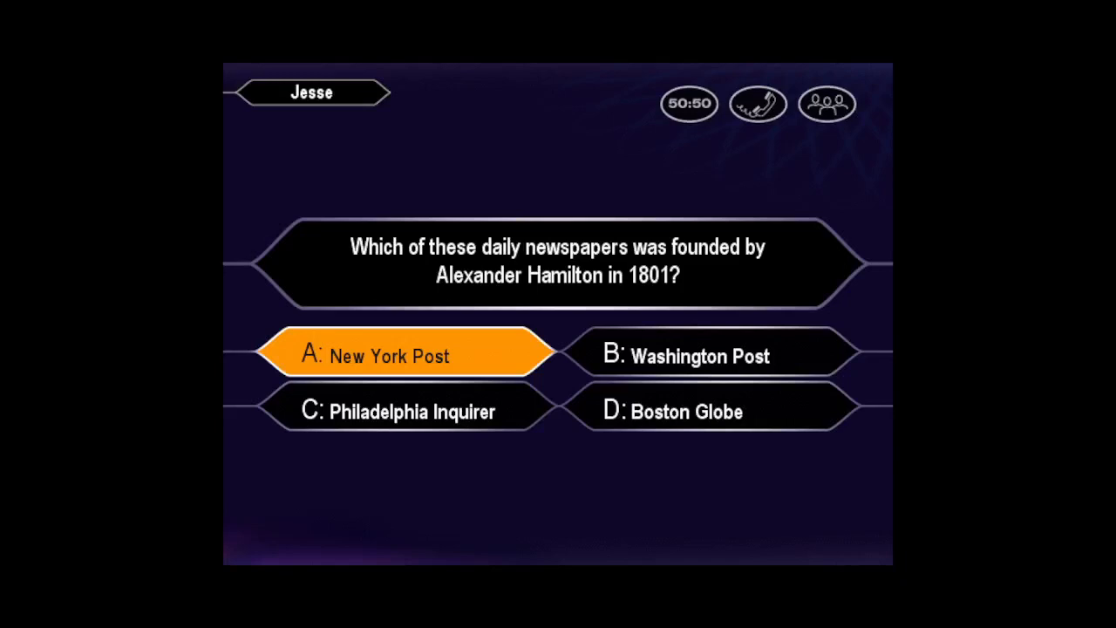
left_click(401, 356)
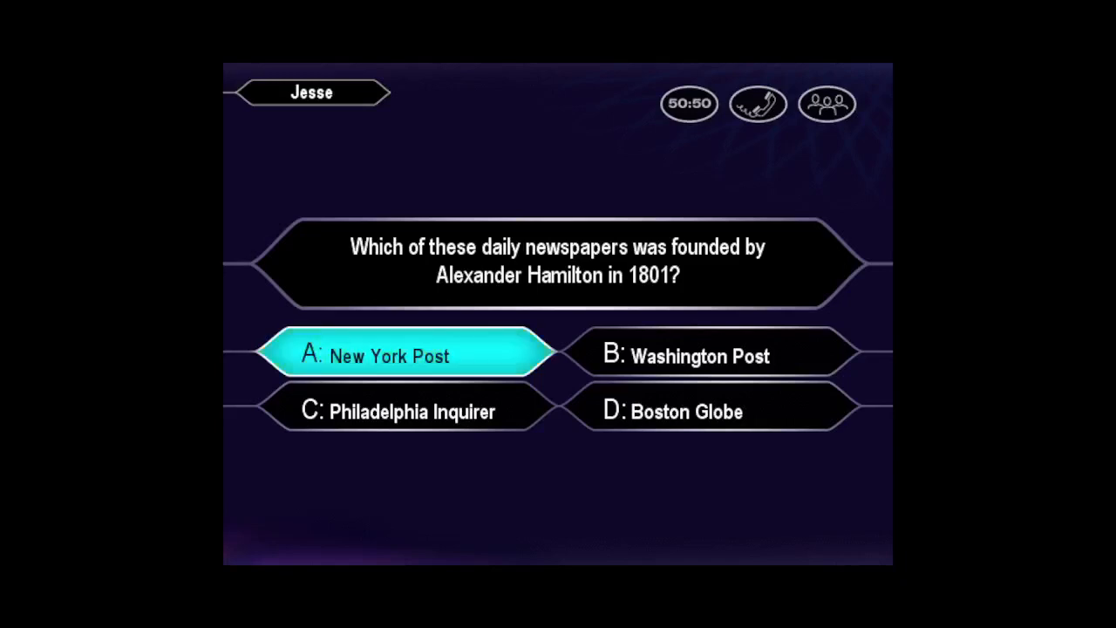